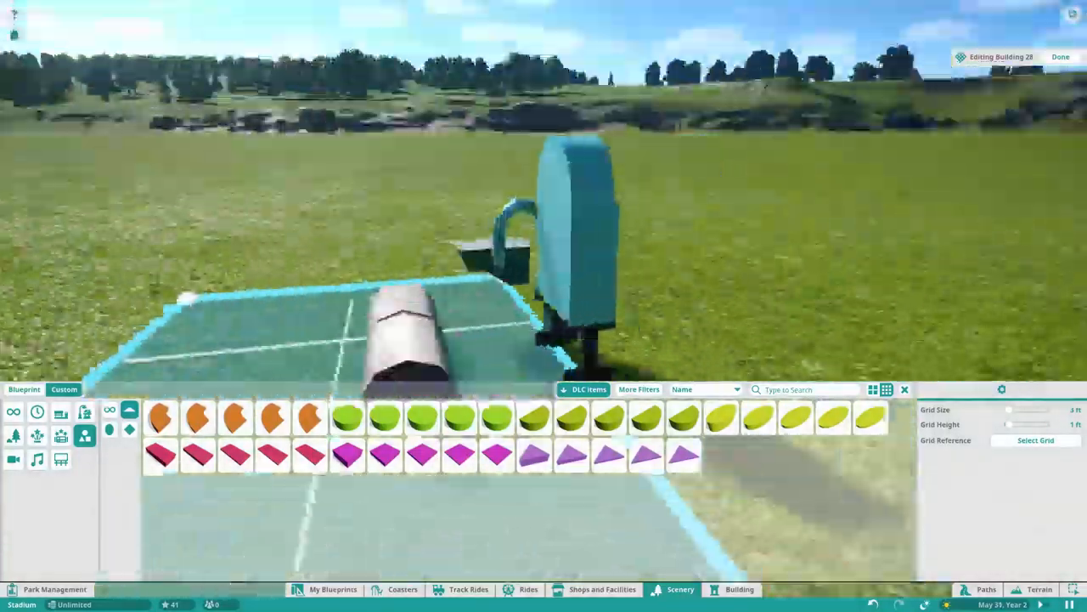
Search the Scenery catalogue for 'fence' pieces to line the grandstand strip edge
{"action": "left_click", "coordinate": [533, 416]}
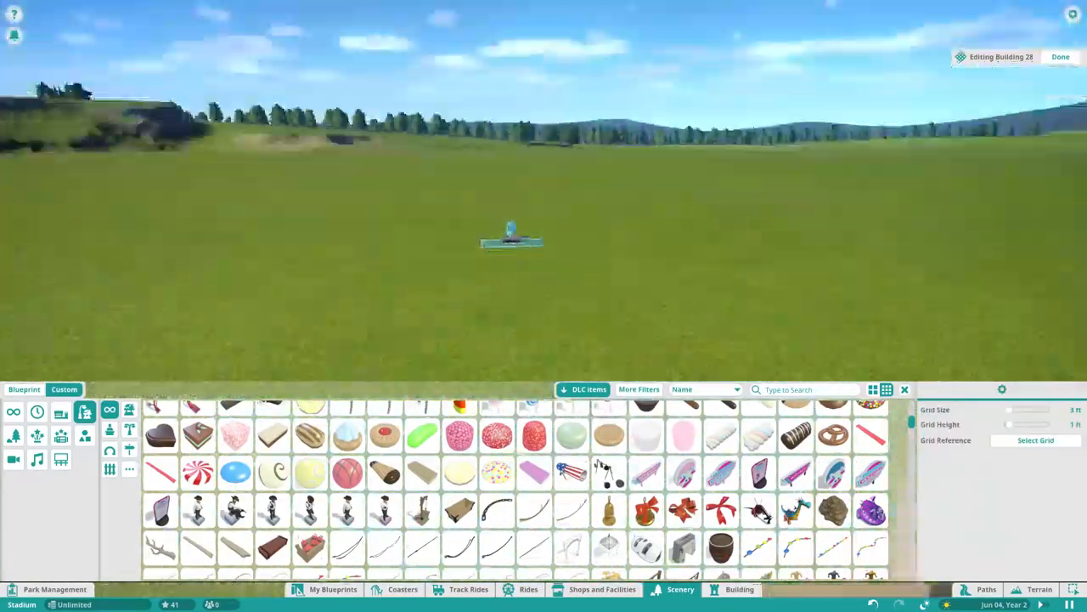
{"action": "type", "text": "fence"}
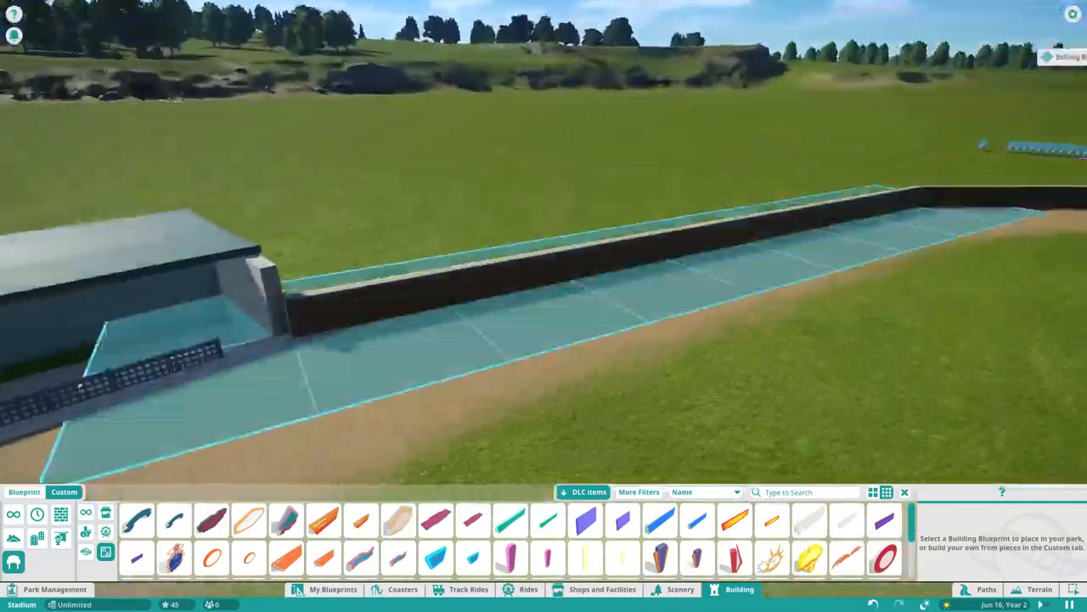
Search Scenery for 'pirate' and stand a pirate figure on the wall's far end
{"action": "left_click", "coordinate": [680, 588]}
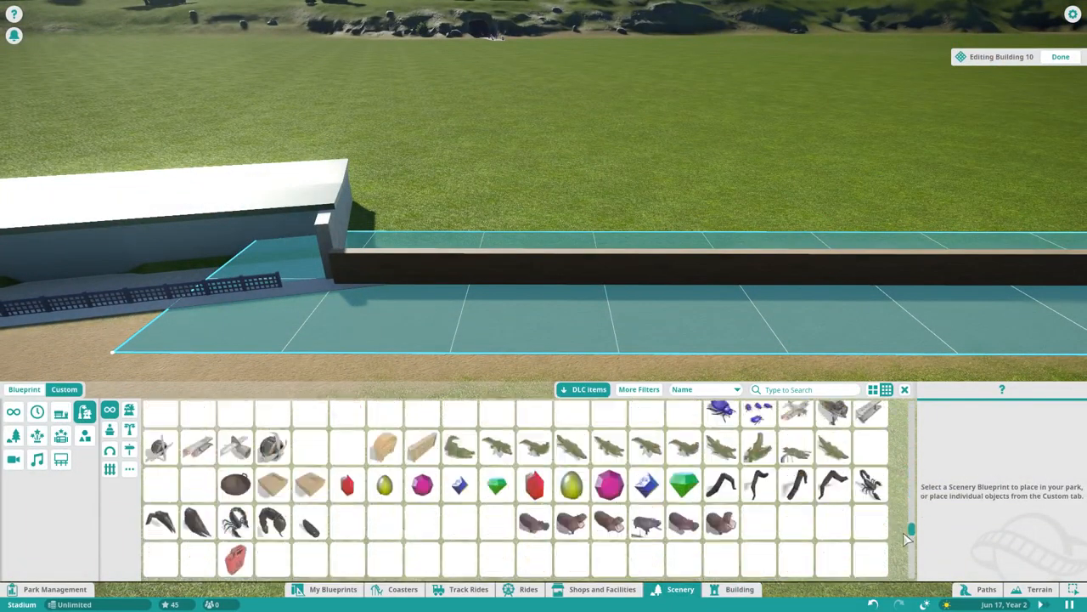
{"action": "left_click", "coordinate": [608, 483]}
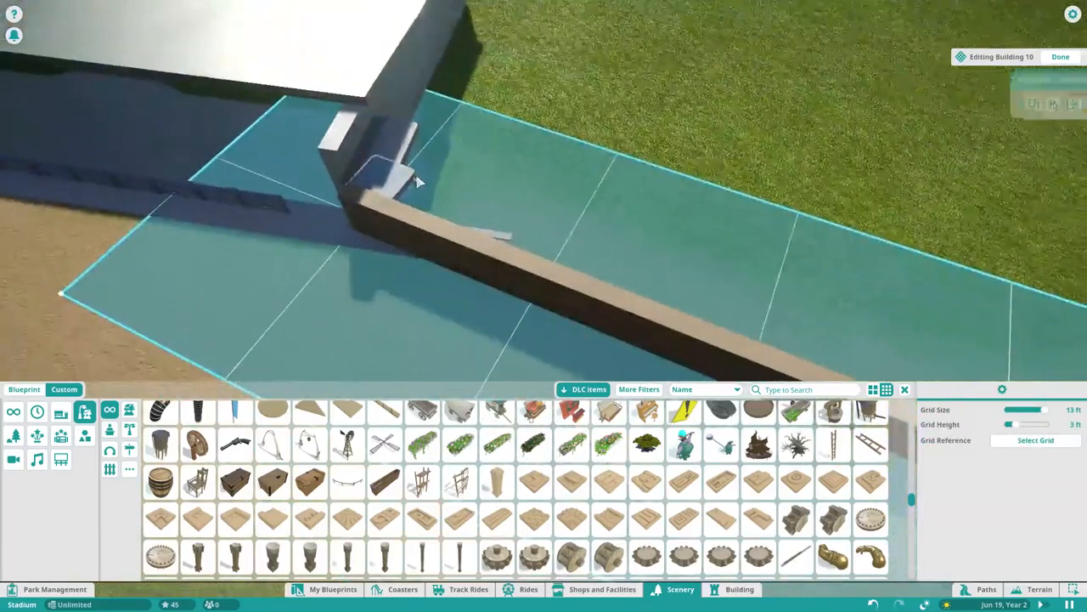
{"action": "type", "text": "pirate"}
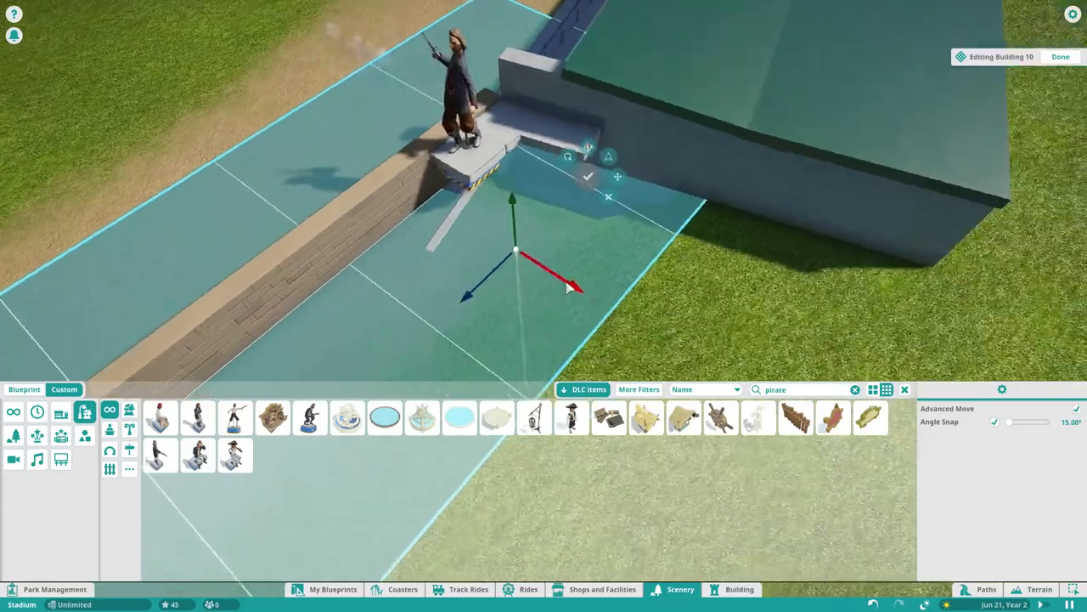
{"action": "left_click", "coordinate": [737, 588]}
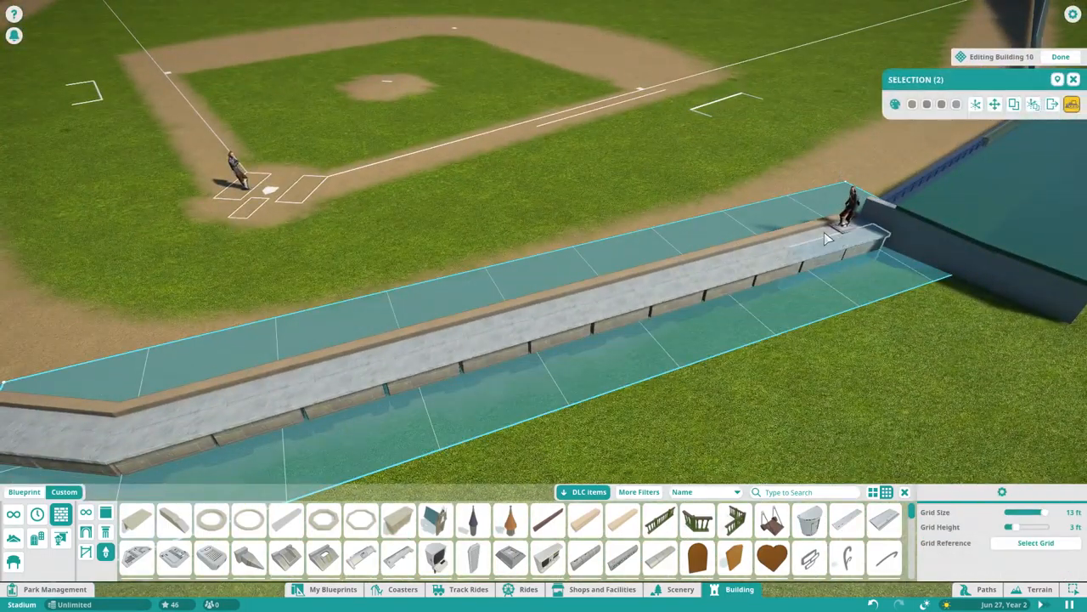
Place the blue stadium seat row with seated pirate figures along the wall top
{"action": "left_click", "coordinate": [995, 103]}
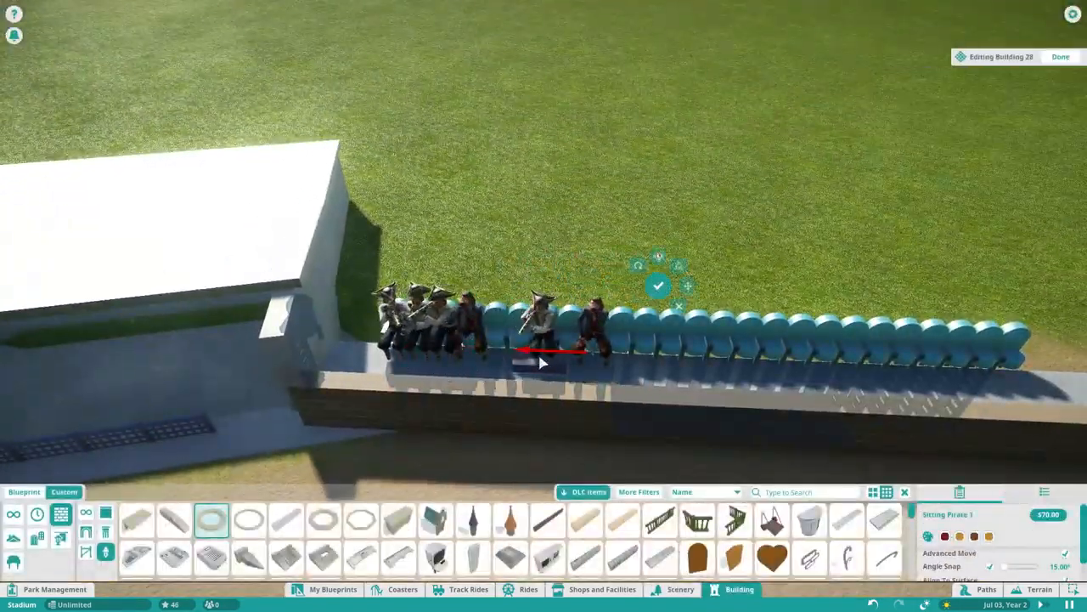
{"action": "left_click", "coordinate": [1060, 56]}
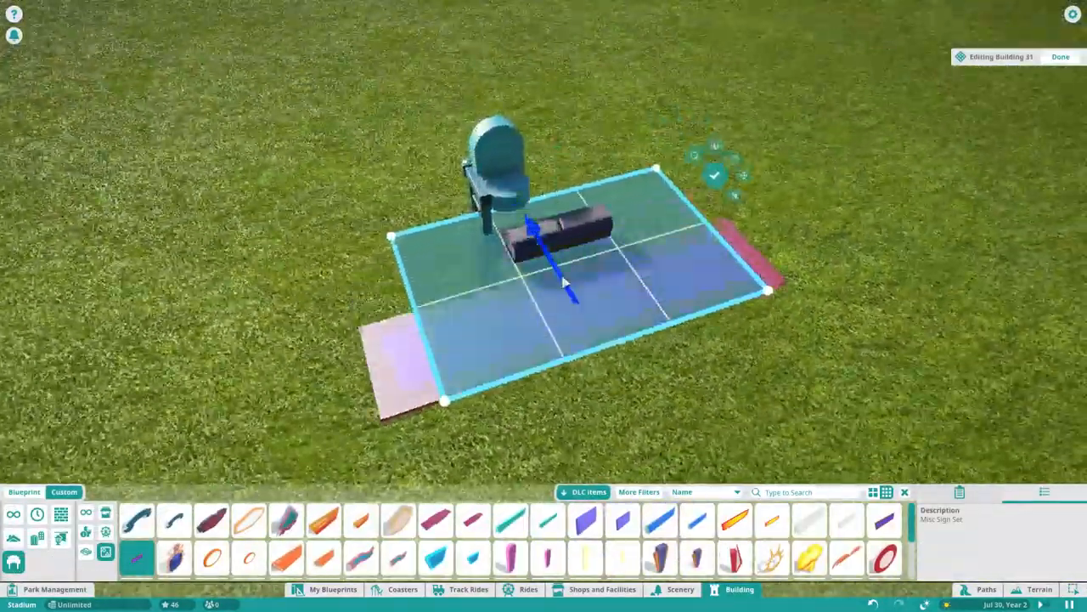
Confirm the single blue stadium seat and floor tile as a custom piece
{"action": "left_click", "coordinate": [1060, 58]}
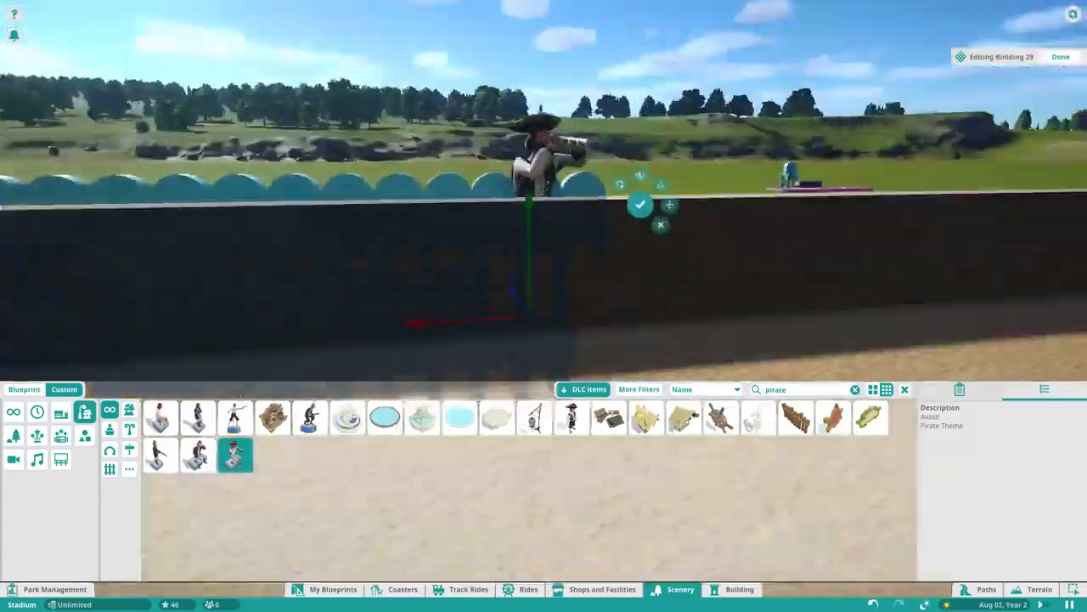
Place pirate figures seated among the lower rows of blue stadium seats
{"action": "left_click", "coordinate": [738, 588]}
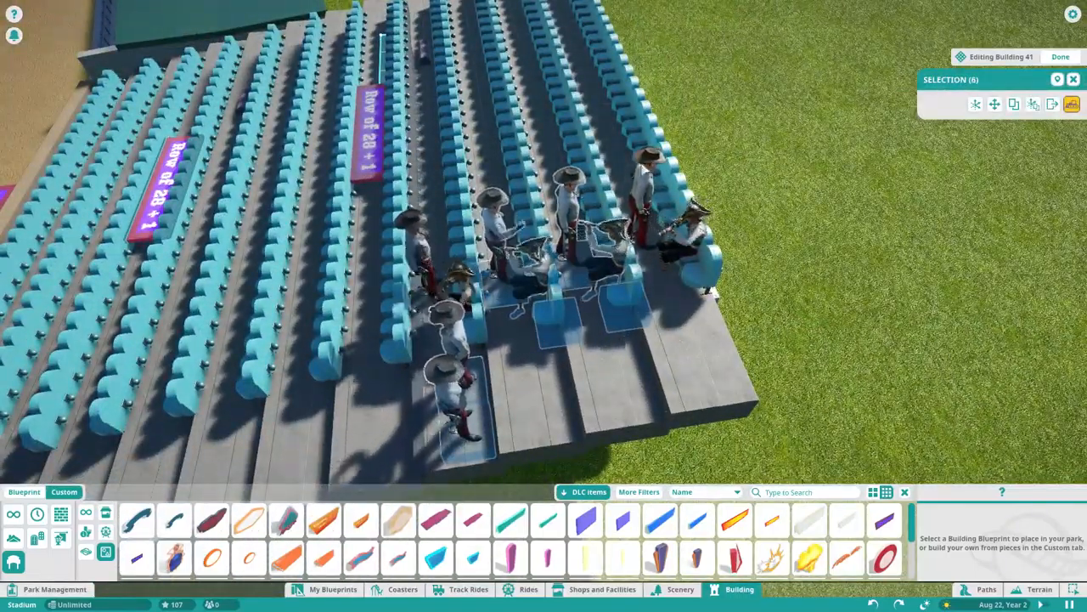
Select the finished grandstand beside the foul-line path to show its building details
{"action": "left_click", "coordinate": [1060, 56]}
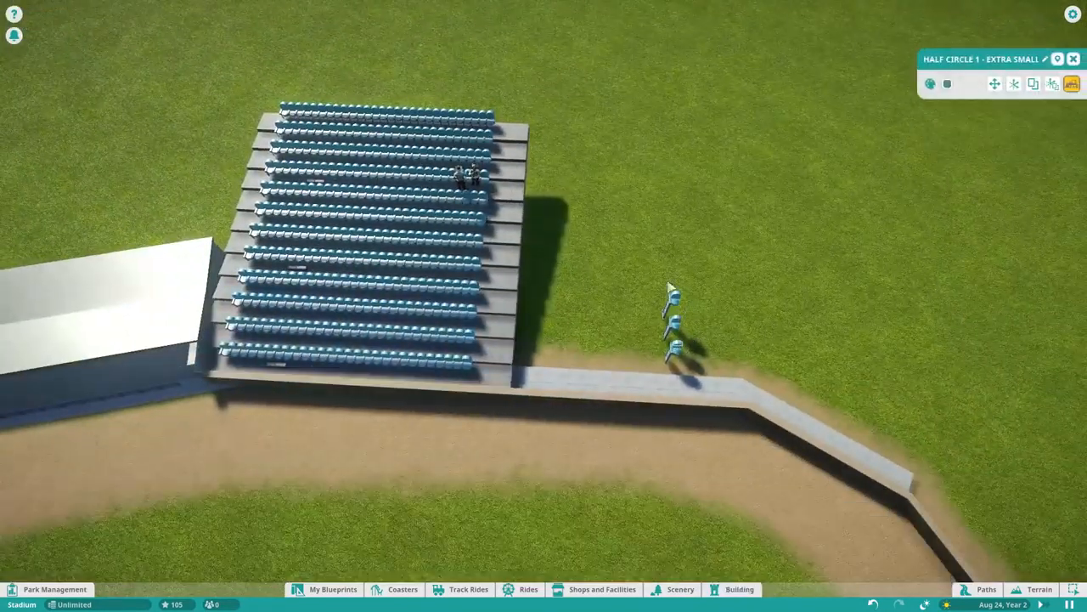
{"action": "left_click", "coordinate": [737, 587]}
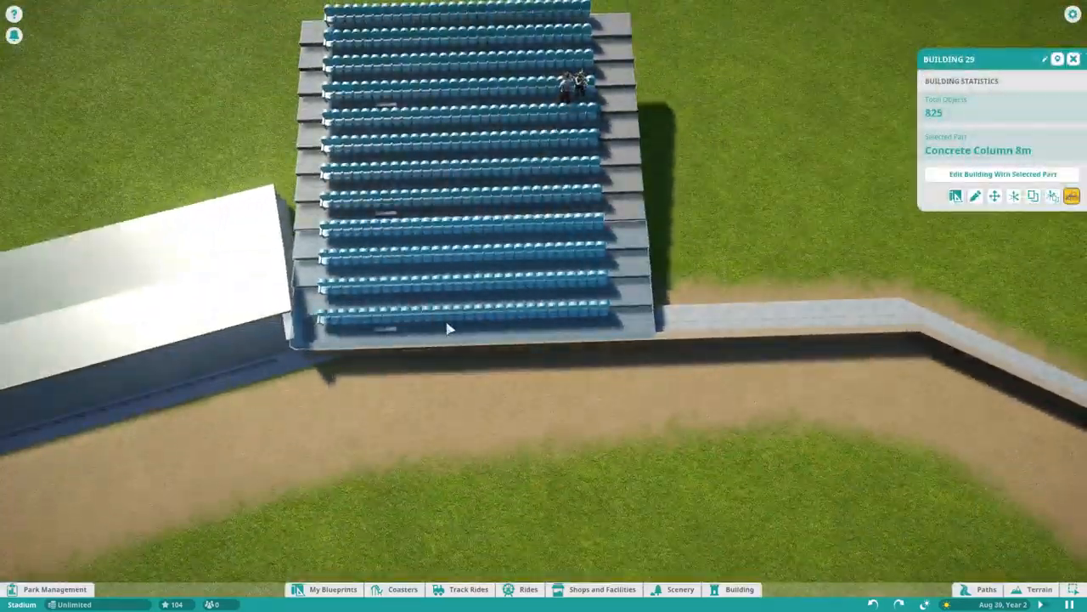
Edit the raised seat row to add a floor section at its end
{"action": "left_click", "coordinate": [1002, 173]}
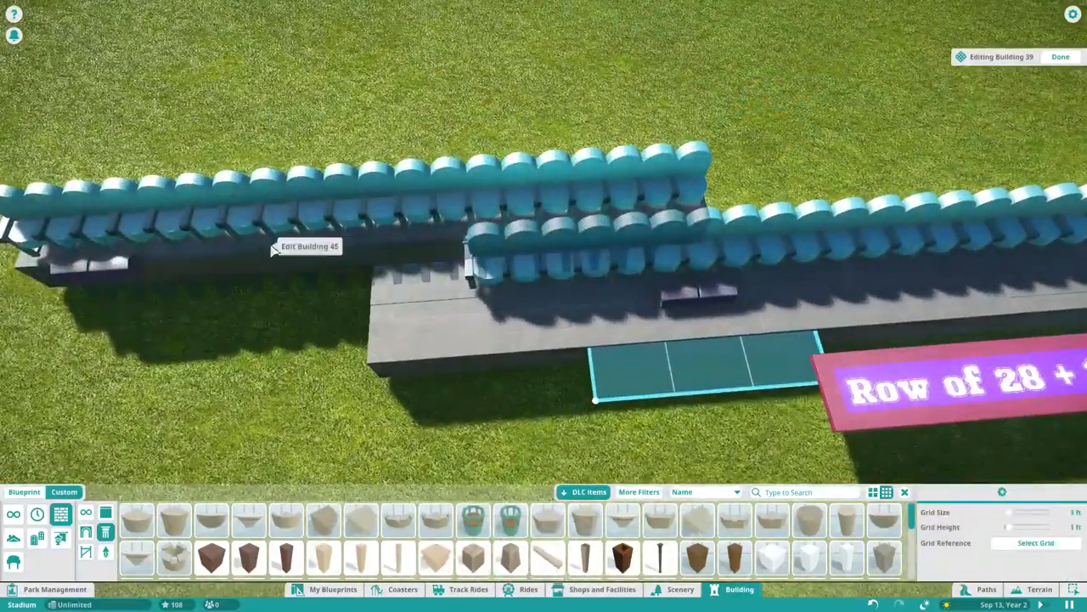
Move and rotate the angled blue seat section into place beside the grandstand and confirm it
{"action": "left_click", "coordinate": [1060, 57]}
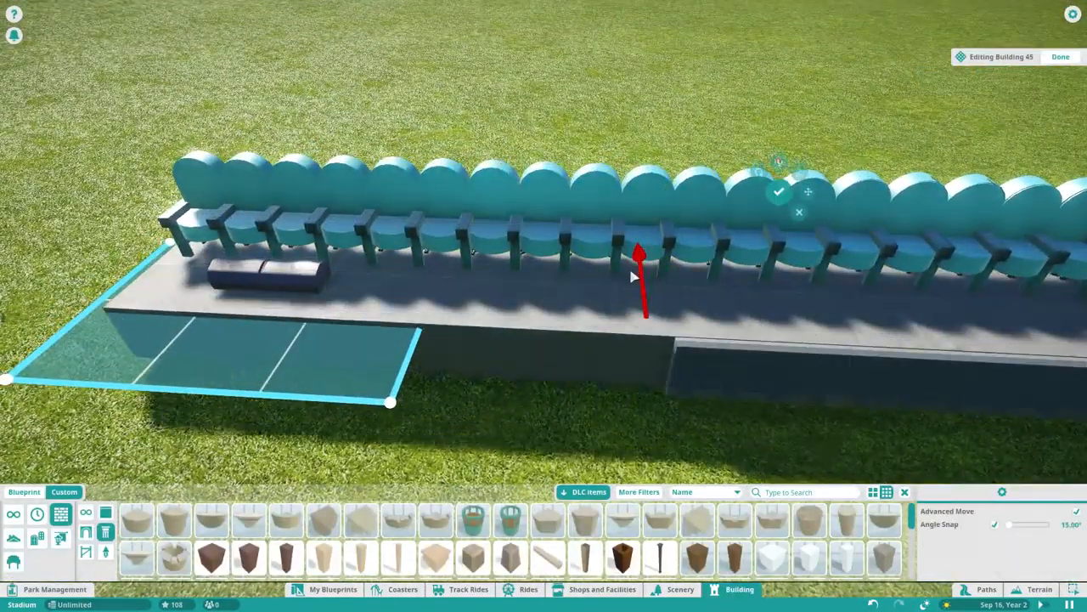
{"action": "left_click", "coordinate": [1060, 56]}
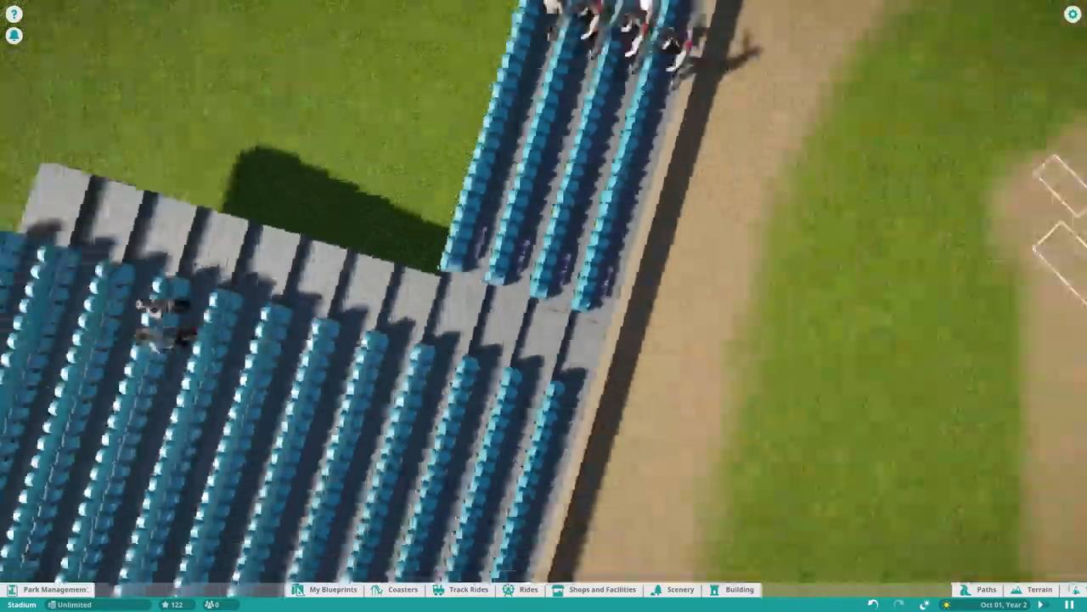
{"action": "left_click", "coordinate": [737, 588]}
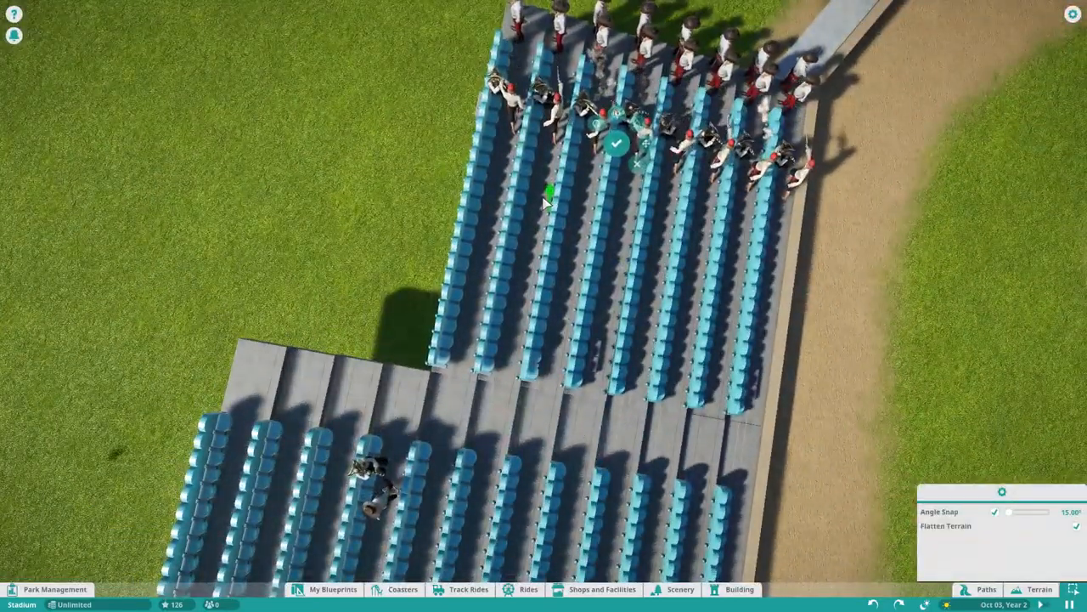
{"action": "left_click", "coordinate": [615, 143]}
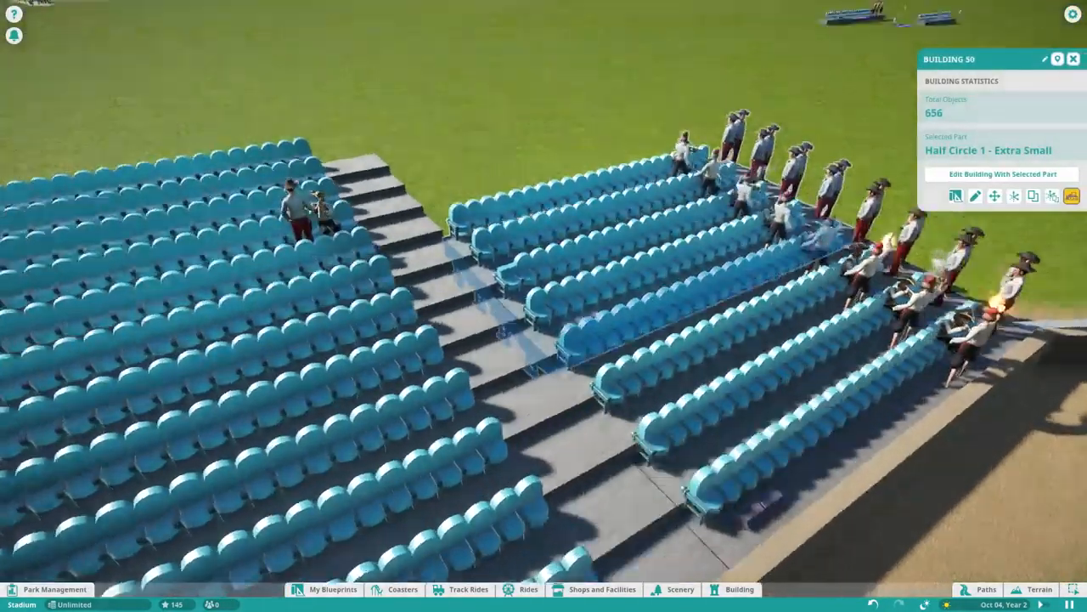
{"action": "left_click", "coordinate": [1002, 174]}
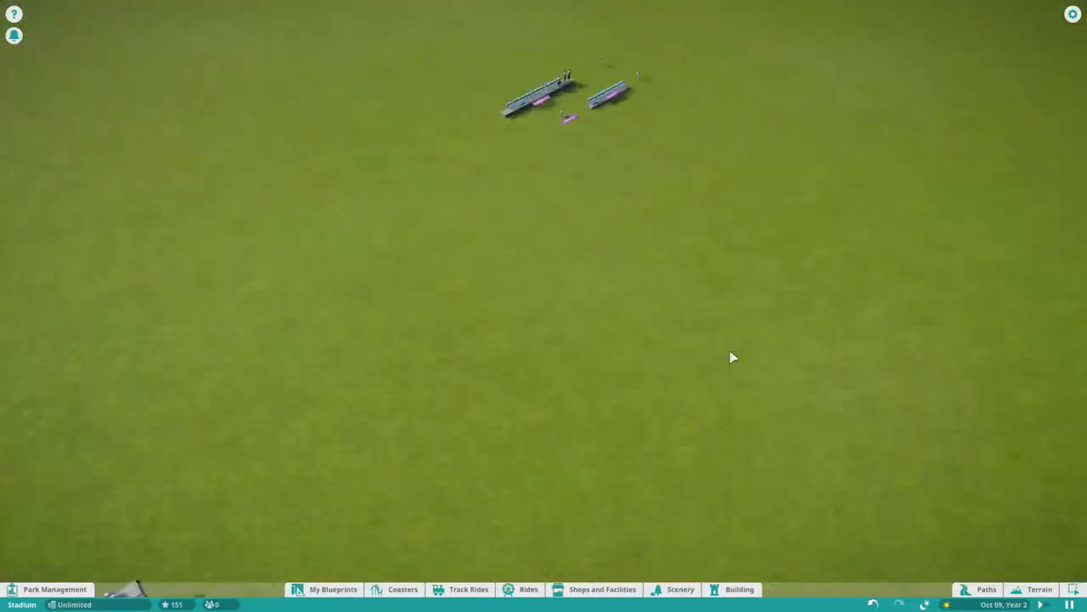
Place two blue seat blueprints behind the green-roofed dugout with a stairway gap between
{"action": "left_click", "coordinate": [739, 588]}
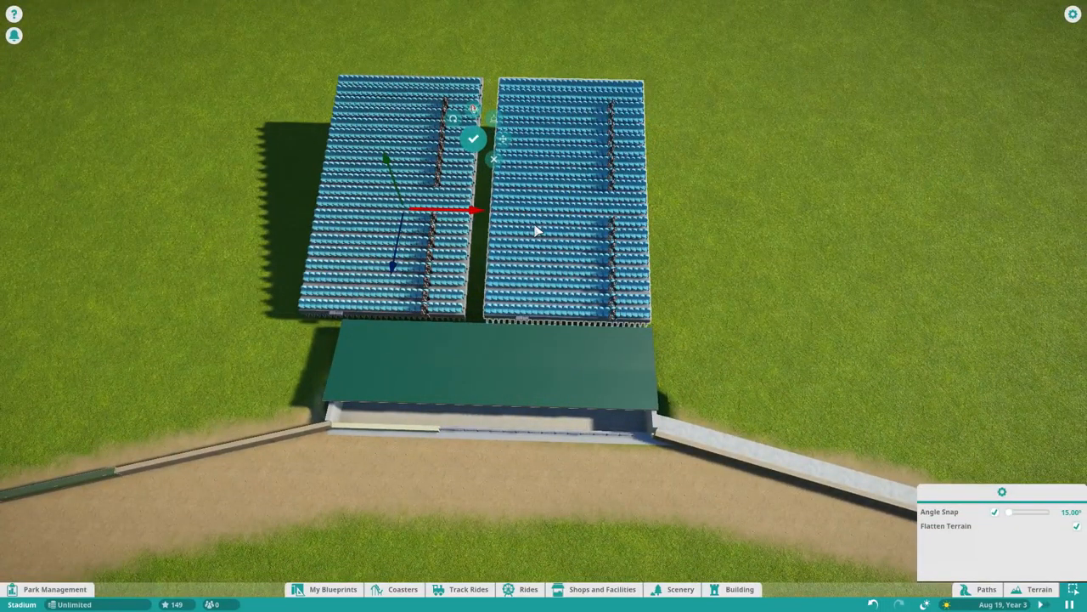
Confirm the two seat sections and open one block in the building editor
{"action": "left_click", "coordinate": [472, 137]}
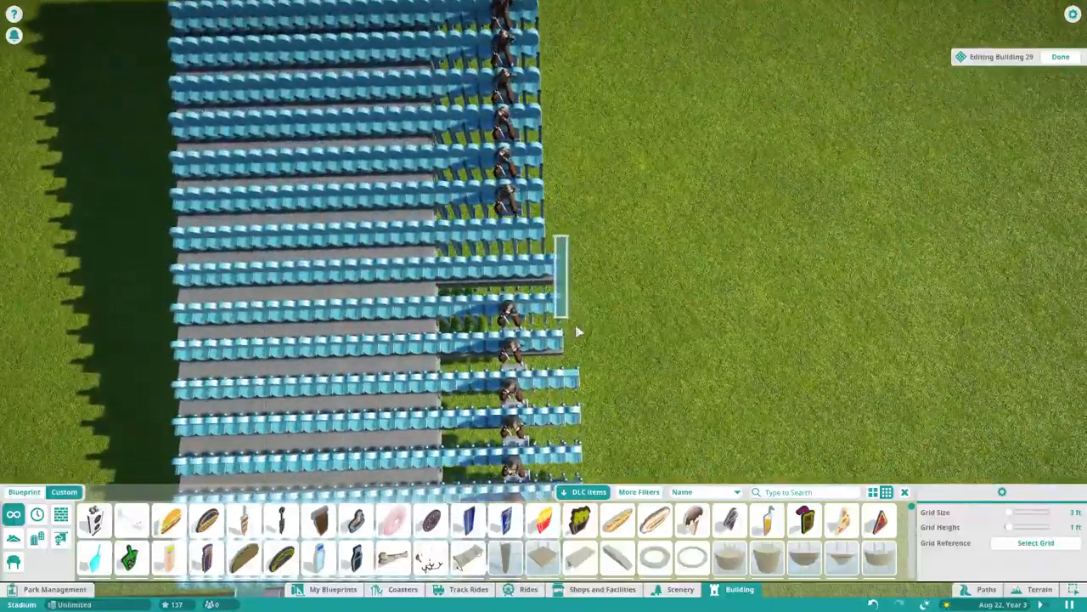
Place a second blue seat section angled off the first, joined by a green floor strip
{"action": "left_click", "coordinate": [1060, 56]}
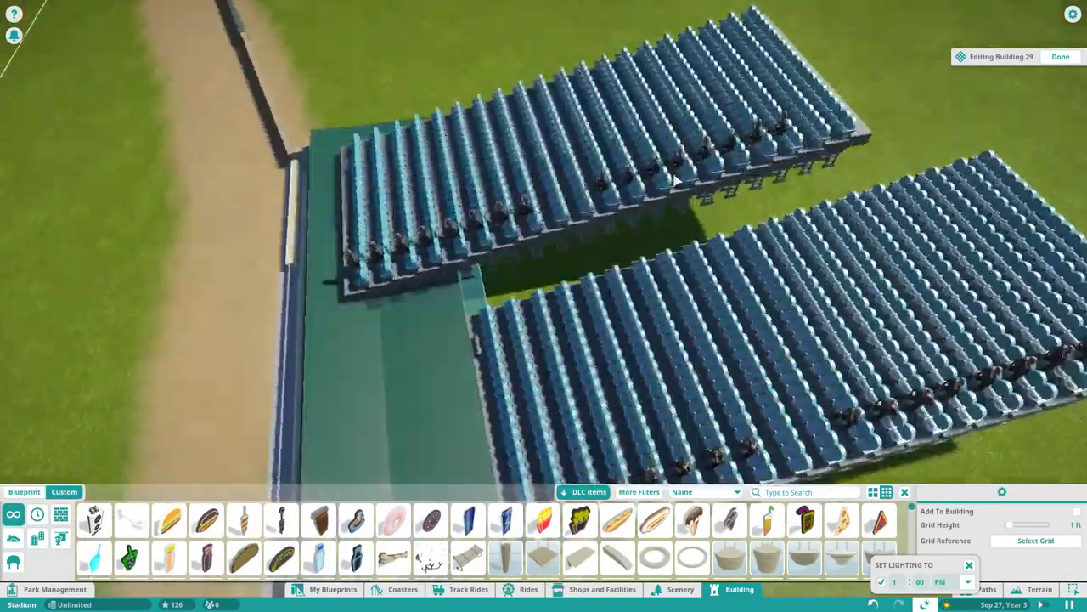
Arrange four stair-separated teal seat blocks behind the green-roofed section, then zoom out to review
{"action": "left_click", "coordinate": [1060, 56]}
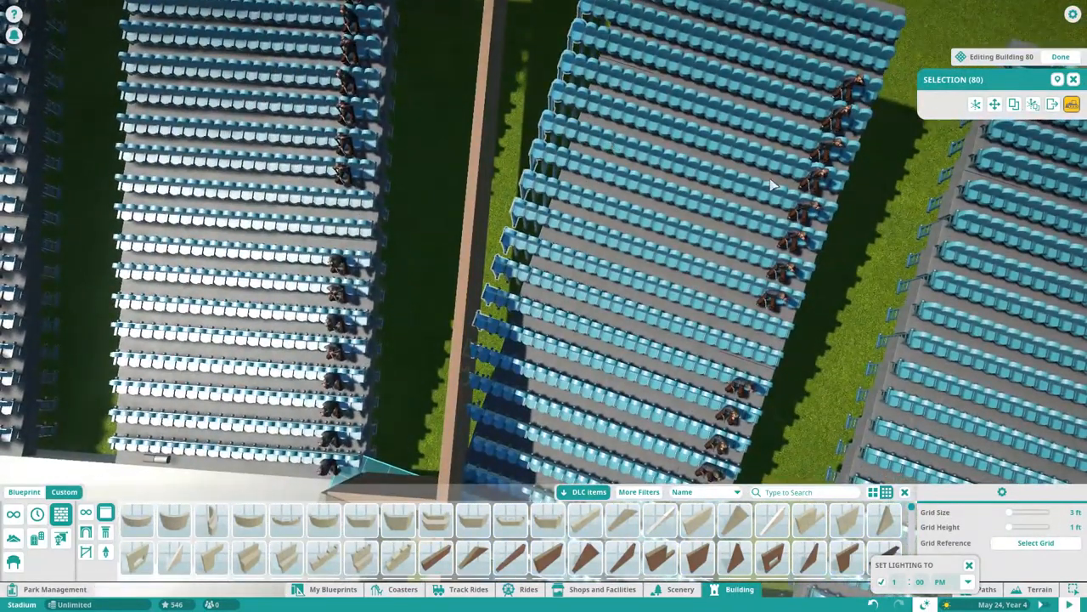
{"action": "scroll", "scroll_direction": "down", "scroll_amount": 3}
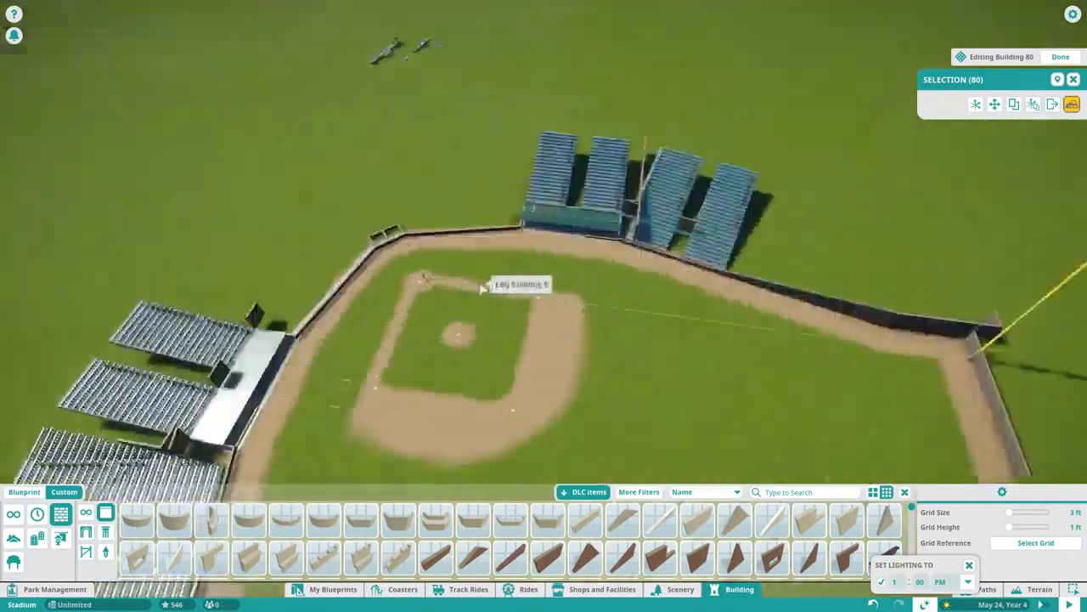